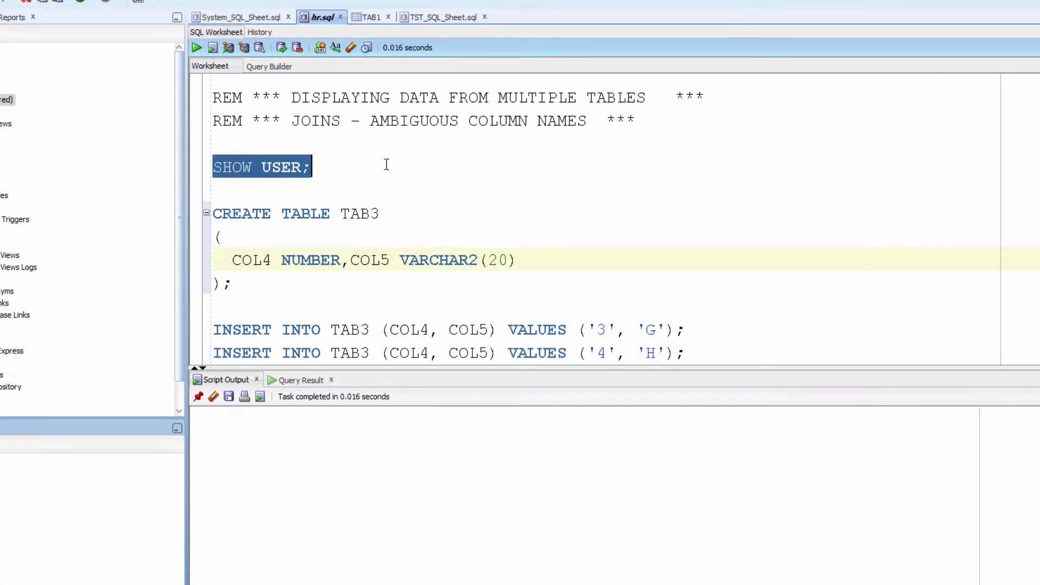
Run SHOW USER to confirm HR, then CREATE TABLE TAB3 and its three INSERT statements.
{"action": "left_click", "coordinate": [196, 47]}
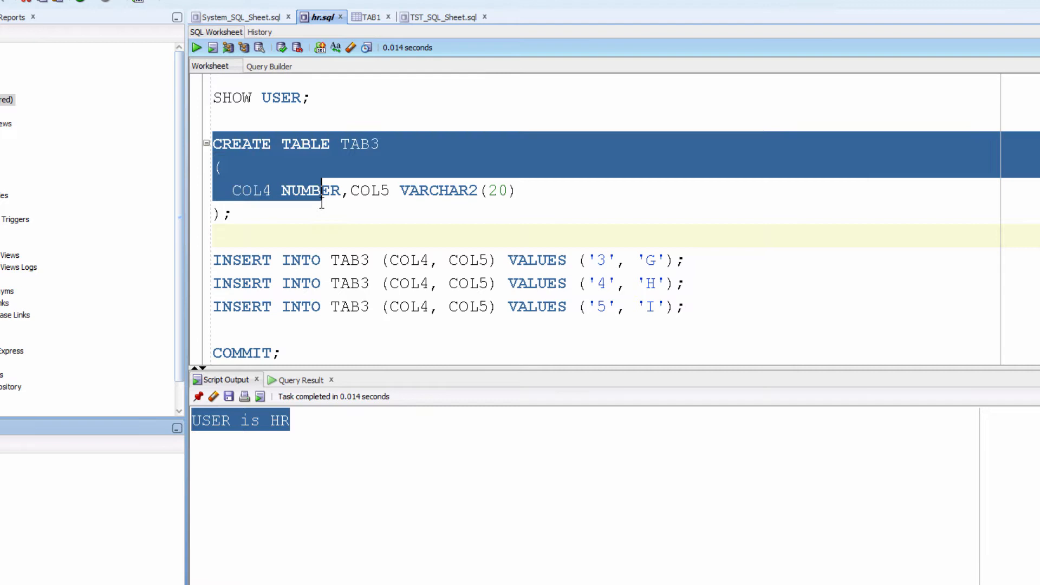
{"action": "left_click", "coordinate": [213, 47]}
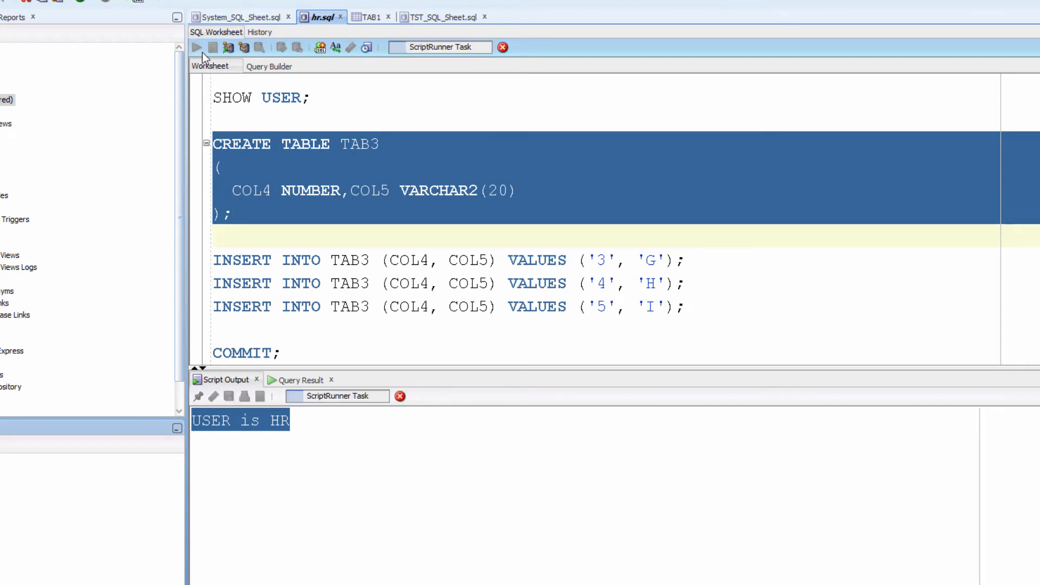
{"action": "left_click", "coordinate": [213, 47]}
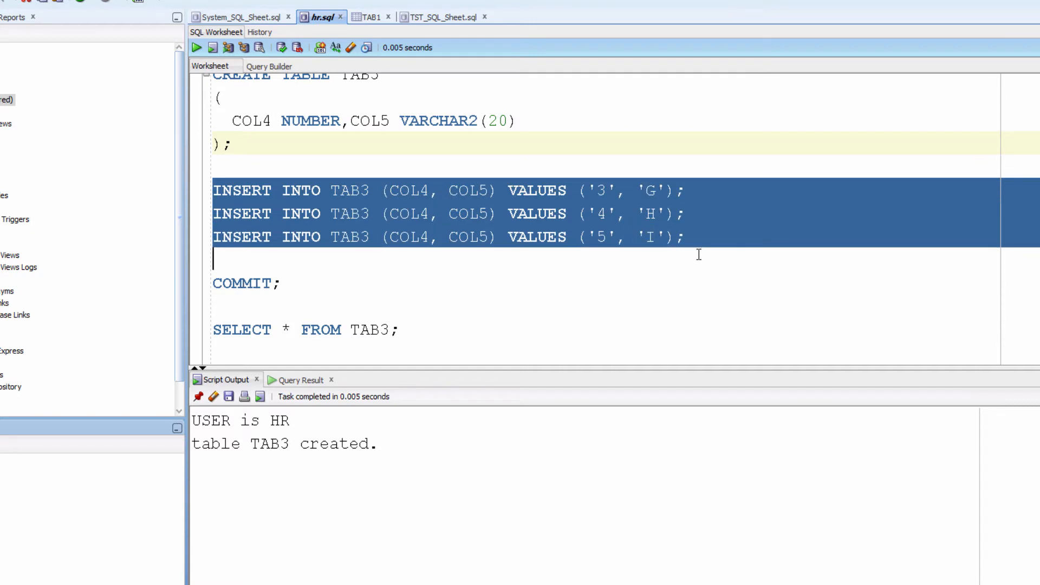
{"action": "left_click", "coordinate": [213, 47]}
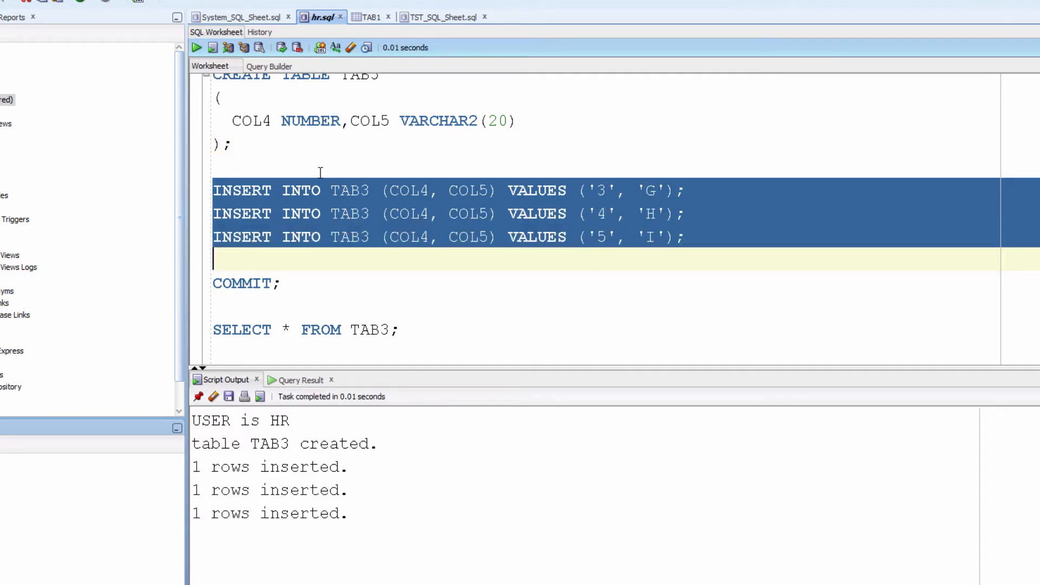
{"action": "scroll", "scroll_direction": "down", "scroll_amount": 3}
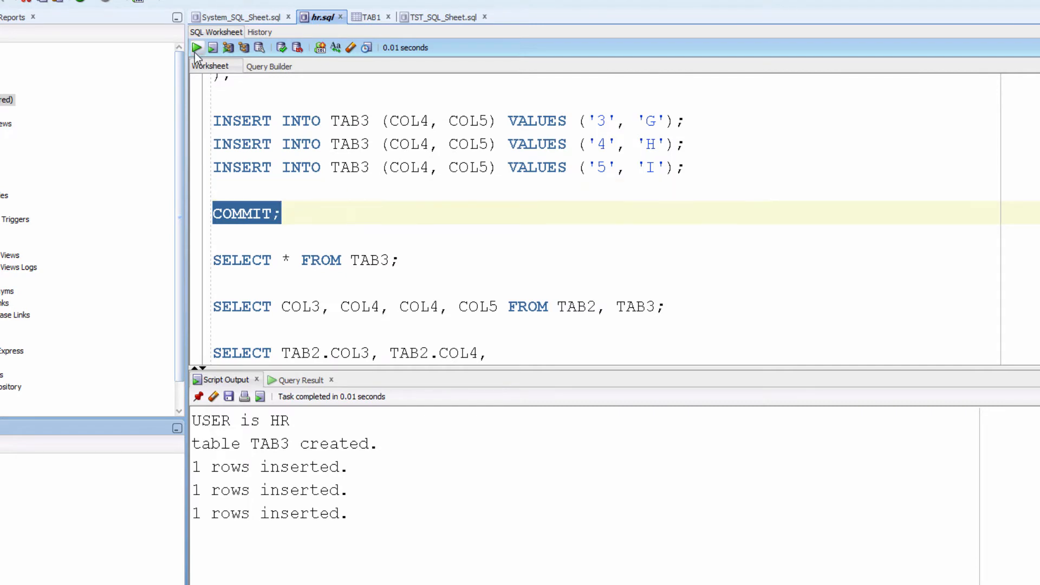
Commit the inserts and run SELECT * FROM TAB3, returning 3 G, 4 H, 5 I.
{"action": "left_click", "coordinate": [196, 48]}
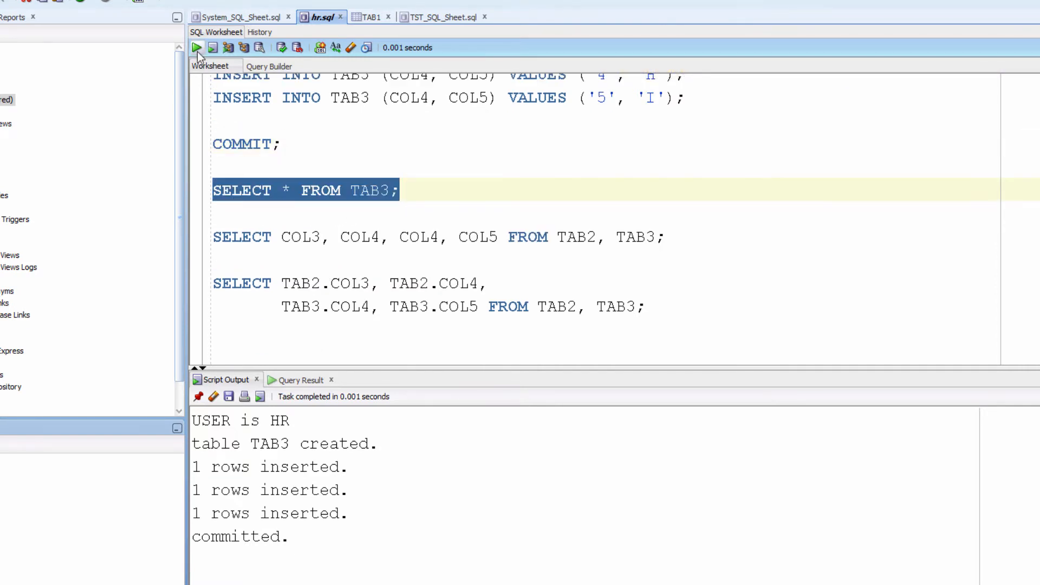
{"action": "mouse_move", "coordinate": [197, 47]}
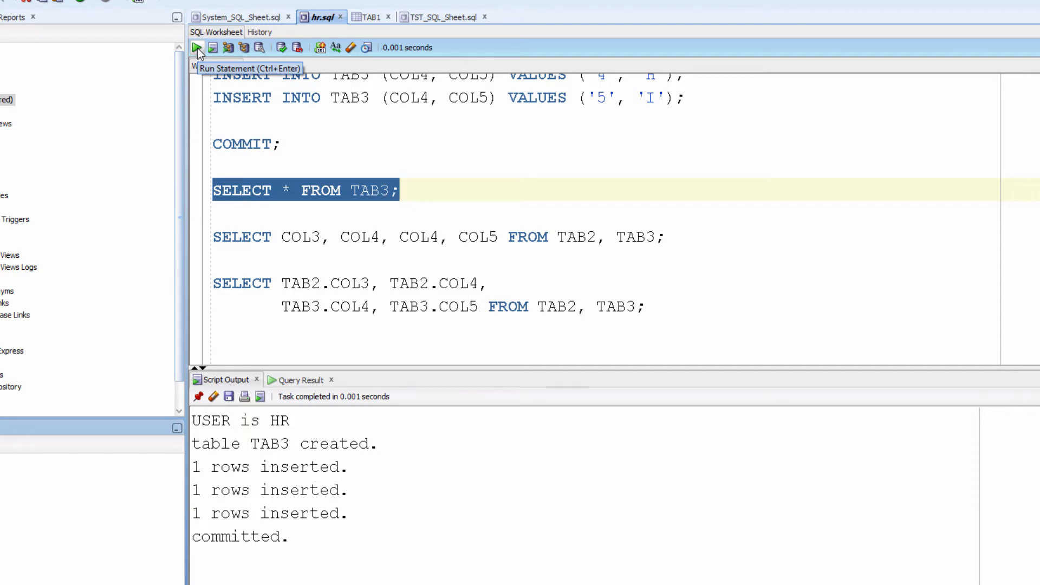
{"action": "left_click", "coordinate": [198, 48]}
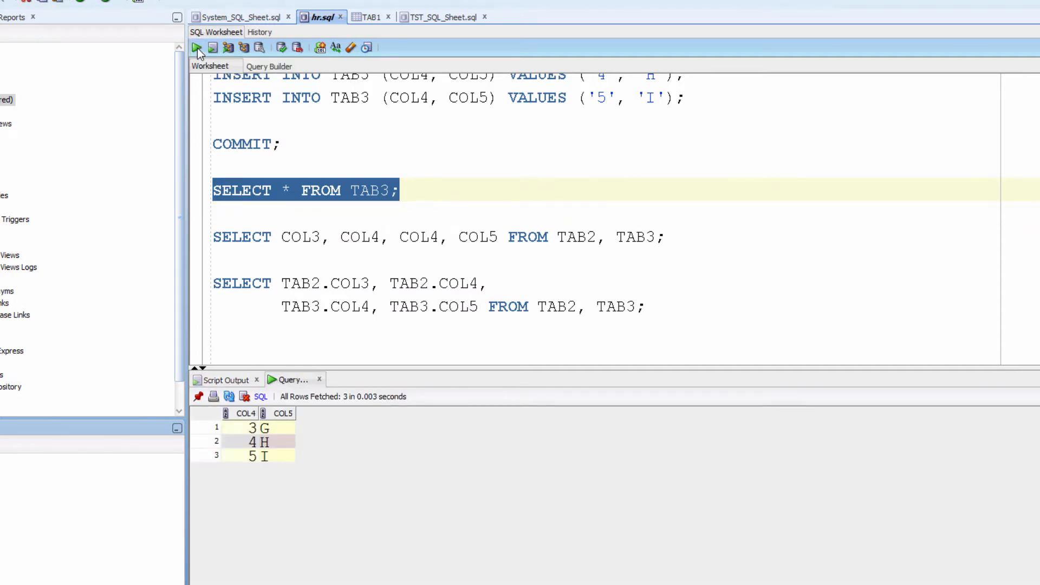
{"action": "scroll", "scroll_direction": "up", "scroll_amount": 3}
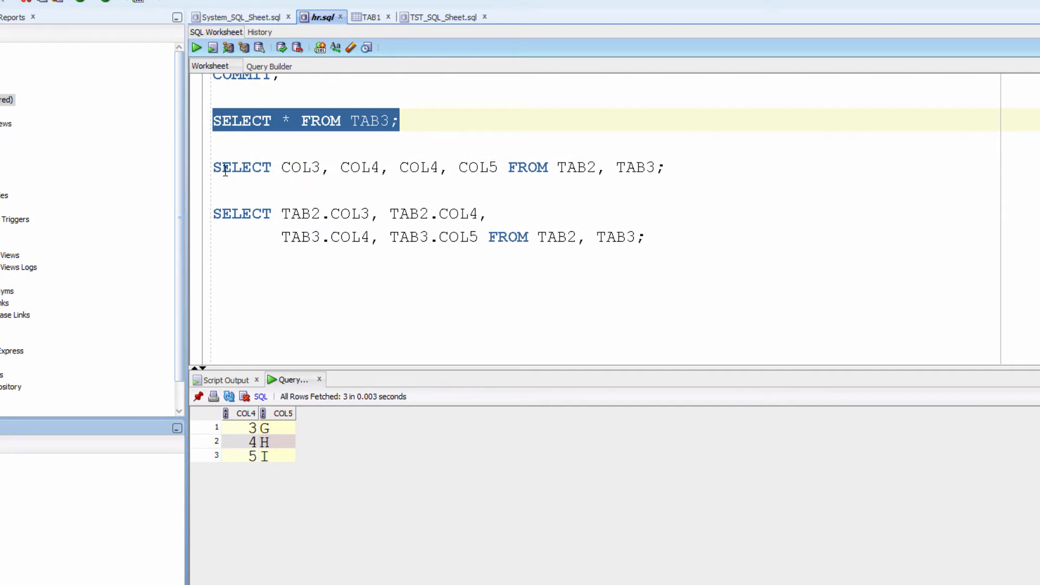
Run SELECT COL3, COL4, COL4, COL5 FROM TAB2, TAB3, getting ORA-00918 column ambiguously defined.
{"action": "scroll", "scroll_direction": "up", "scroll_amount": 3}
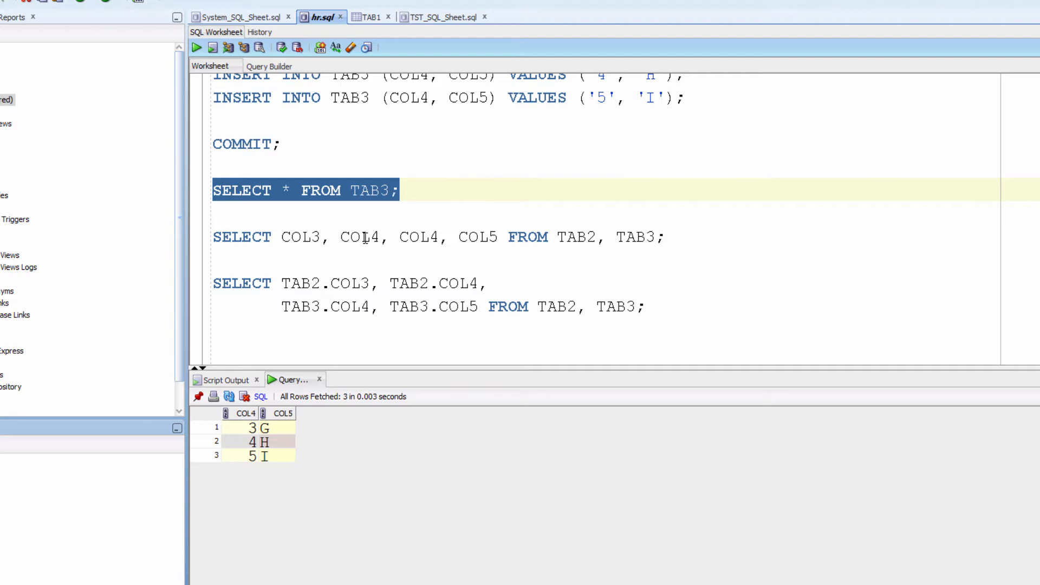
{"action": "double_click", "coordinate": [299, 237]}
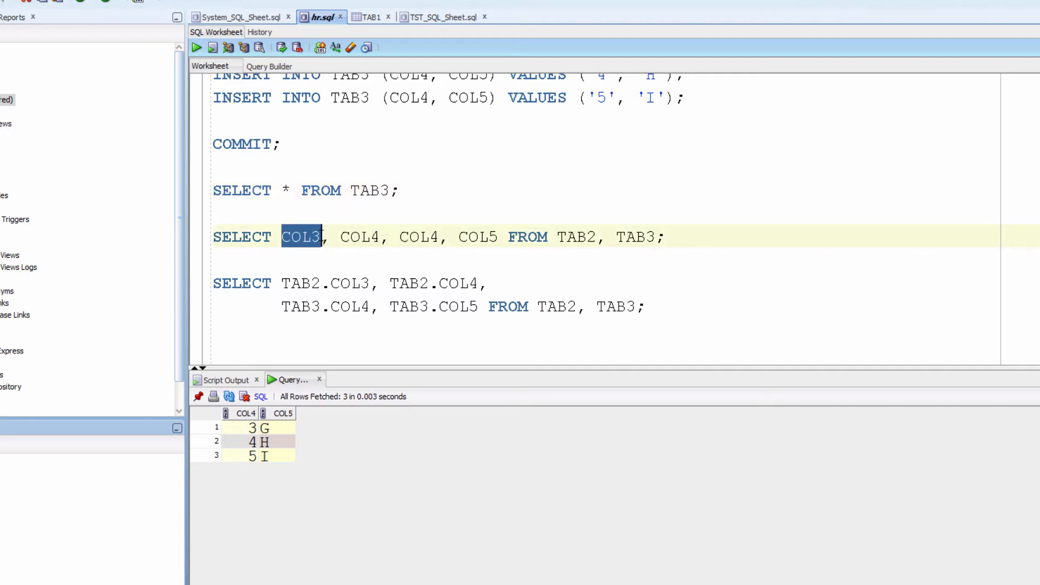
{"action": "double_click", "coordinate": [359, 236]}
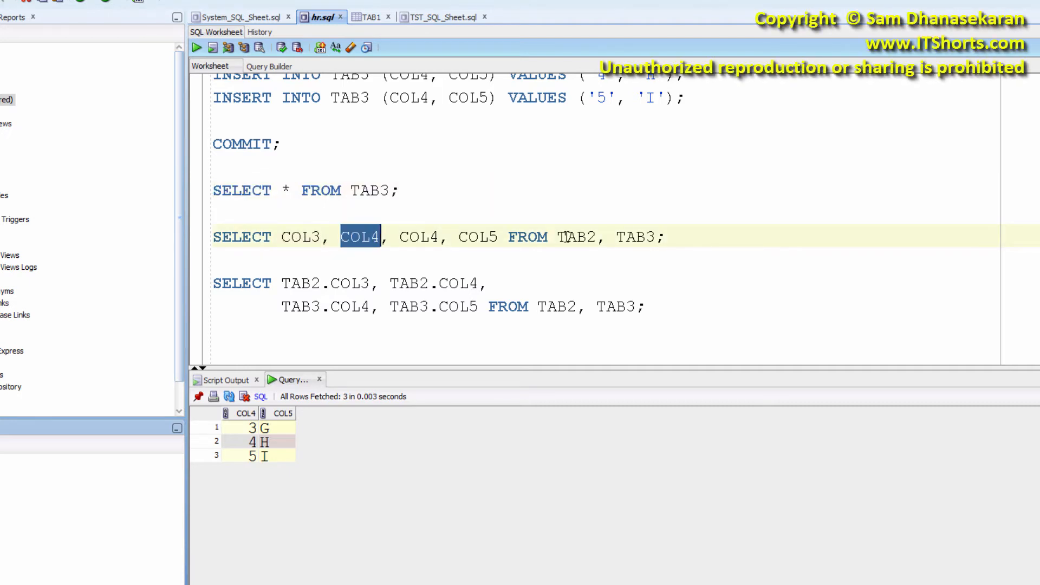
{"action": "double_click", "coordinate": [575, 237]}
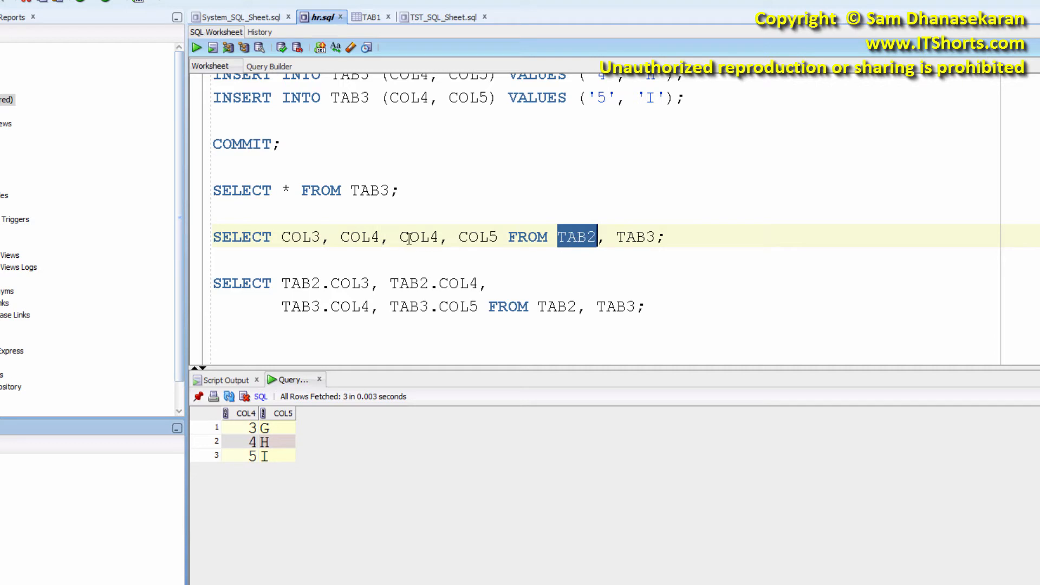
{"action": "double_click", "coordinate": [478, 237]}
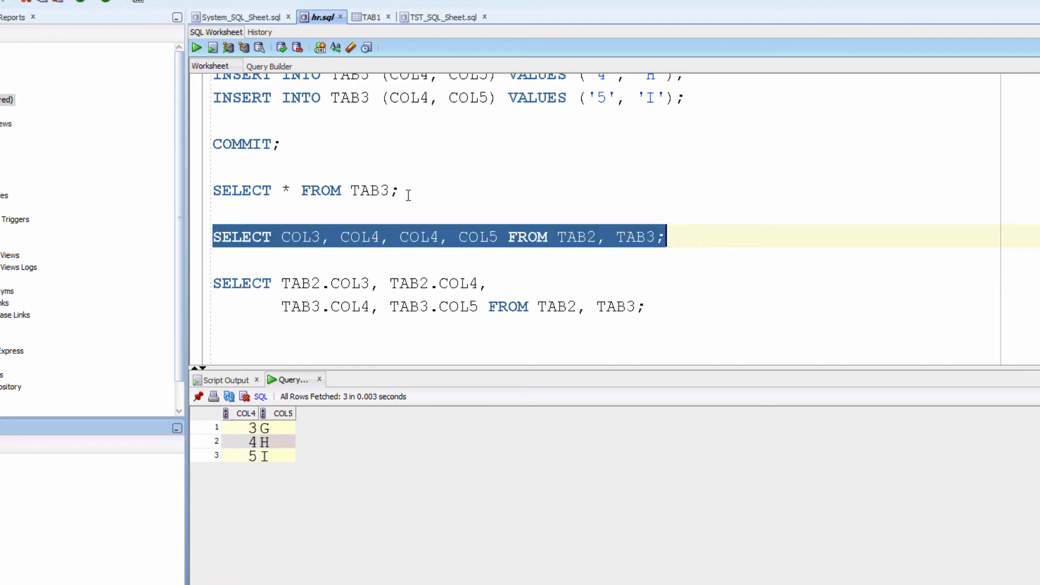
{"action": "left_click", "coordinate": [304, 260]}
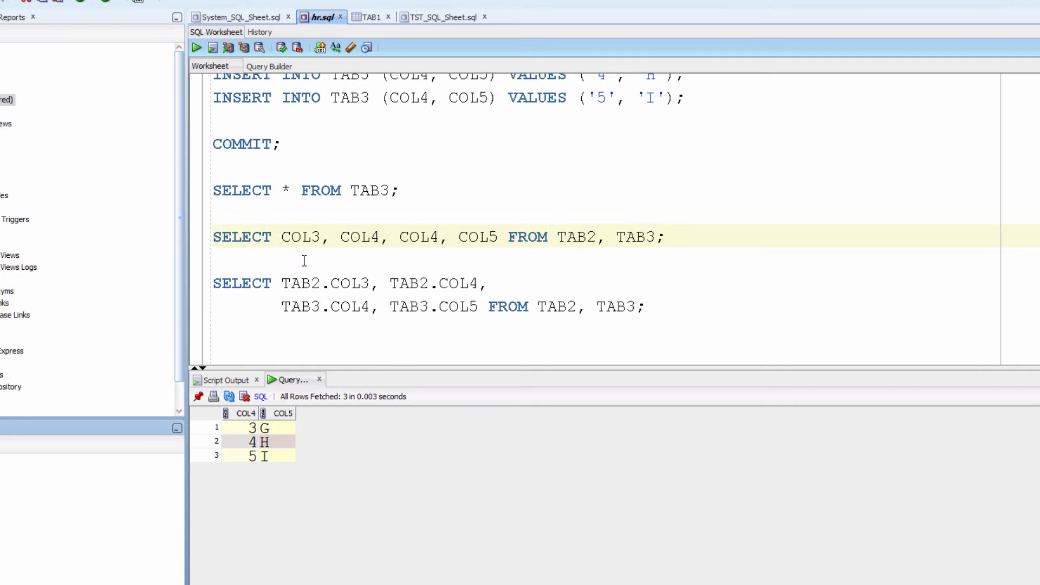
{"action": "double_click", "coordinate": [359, 237]}
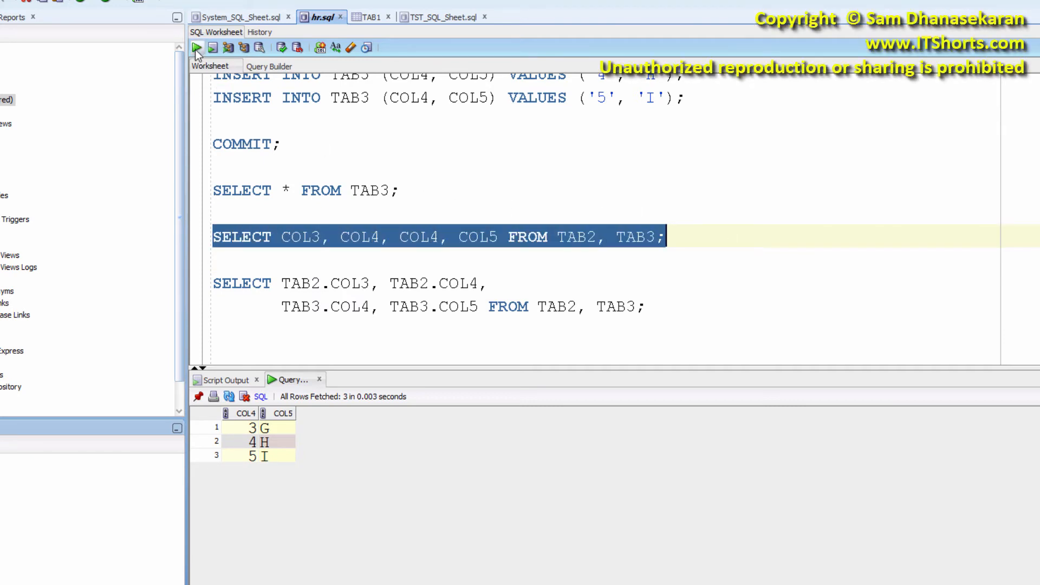
{"action": "left_click", "coordinate": [196, 47]}
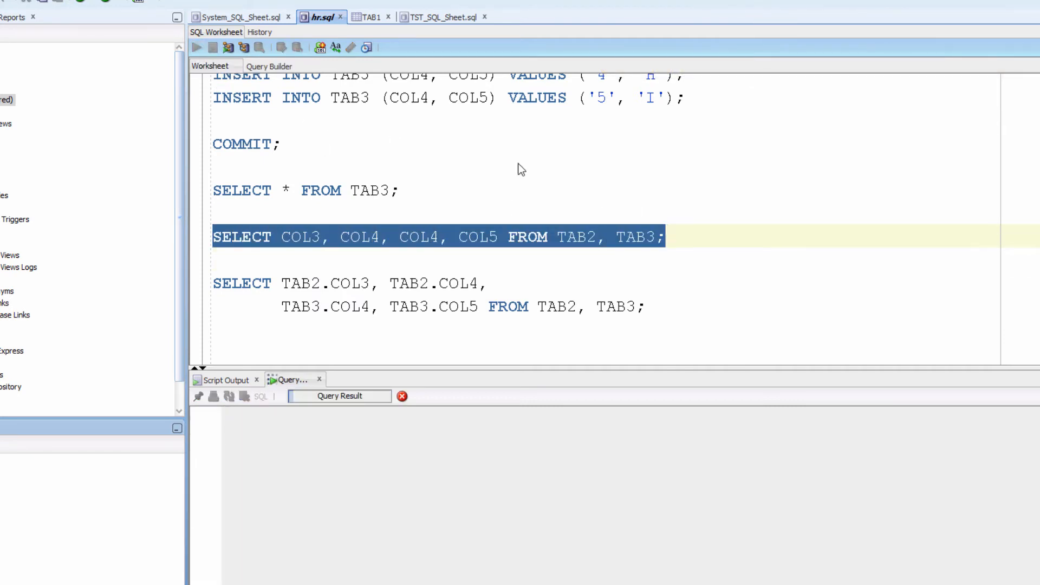
{"action": "left_click", "coordinate": [196, 48]}
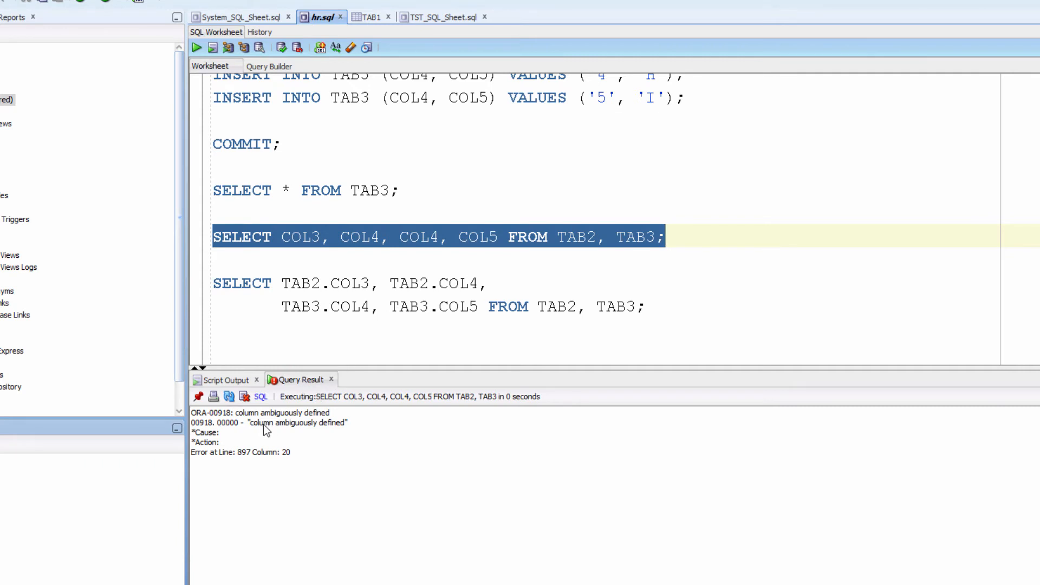
{"action": "double_click", "coordinate": [296, 423]}
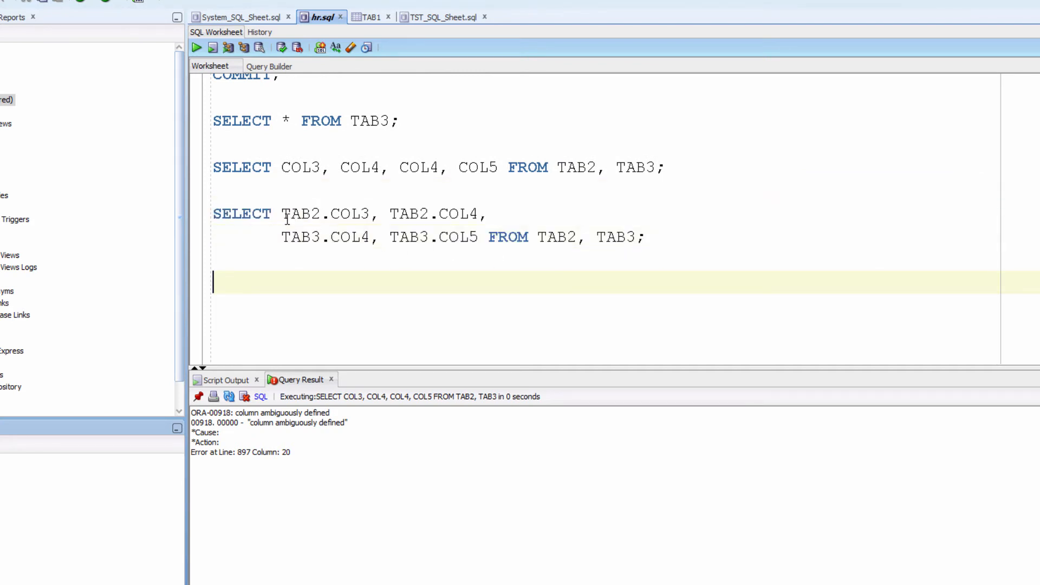
Run the join query with TAB2./TAB3. column prefixes, returning nine rows.
{"action": "double_click", "coordinate": [300, 214]}
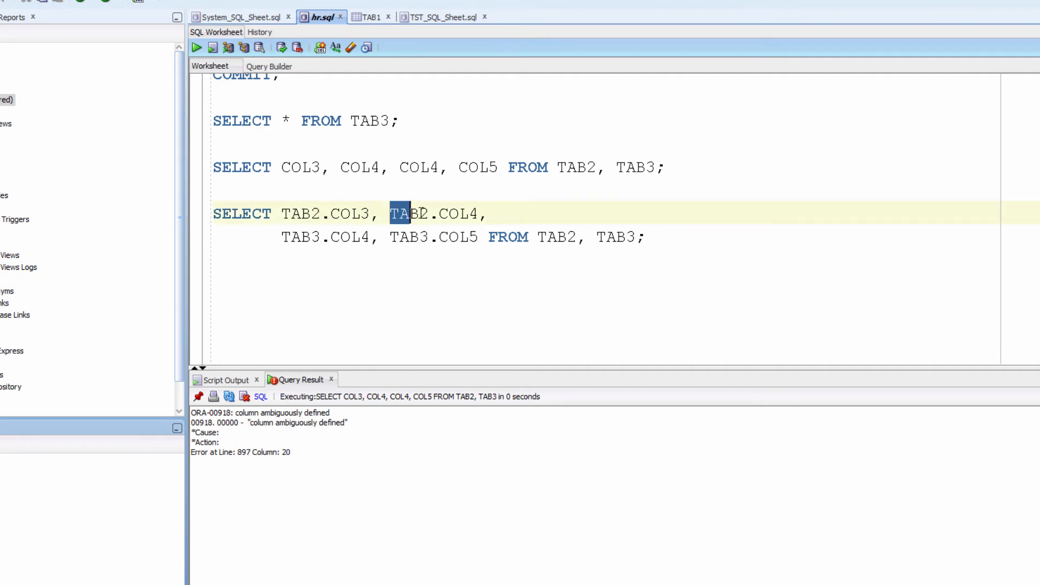
{"action": "double_click", "coordinate": [301, 236]}
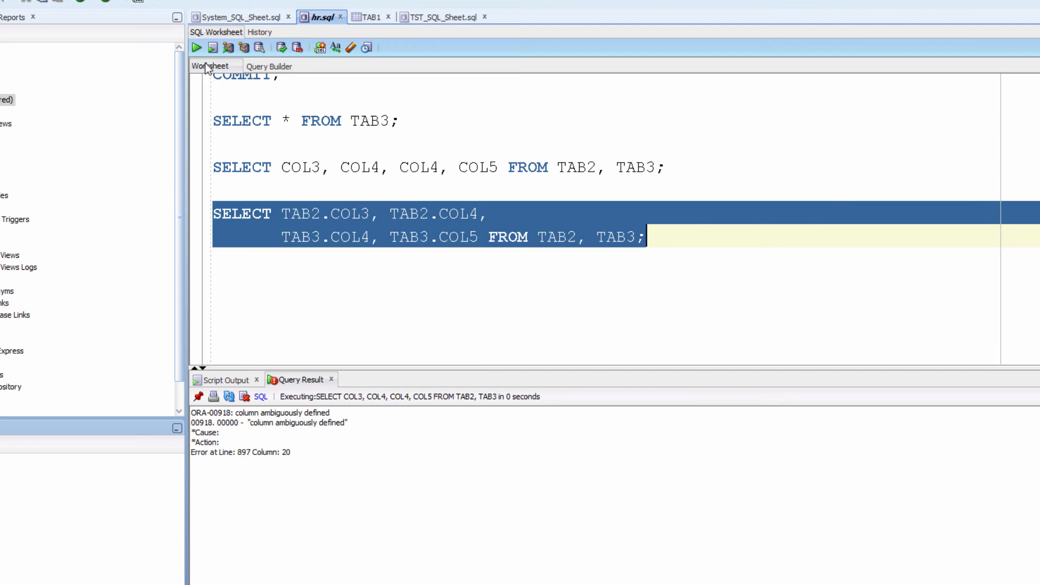
{"action": "left_click", "coordinate": [196, 47]}
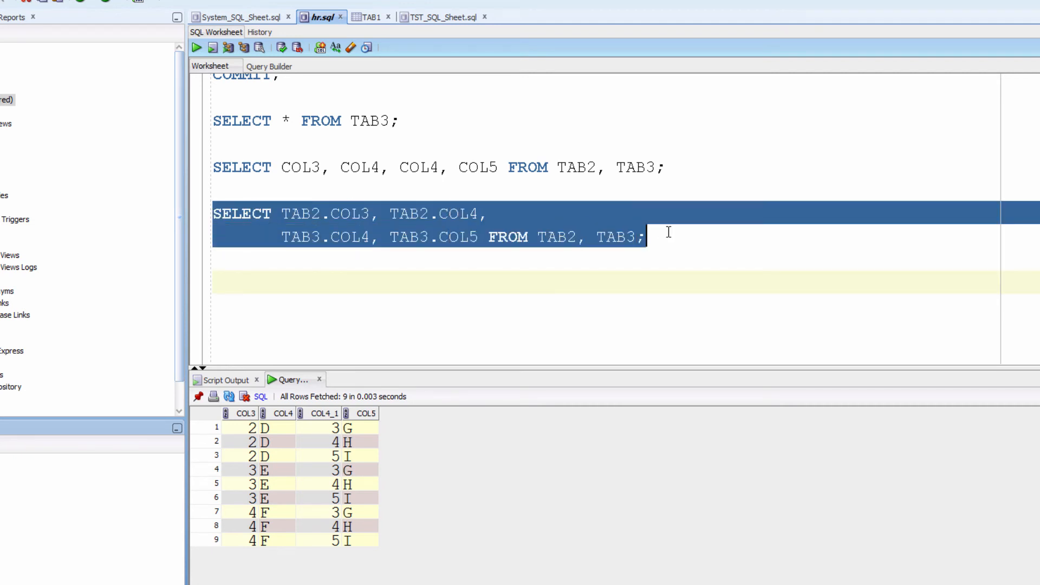
{"action": "mouse_move", "coordinate": [255, 286]}
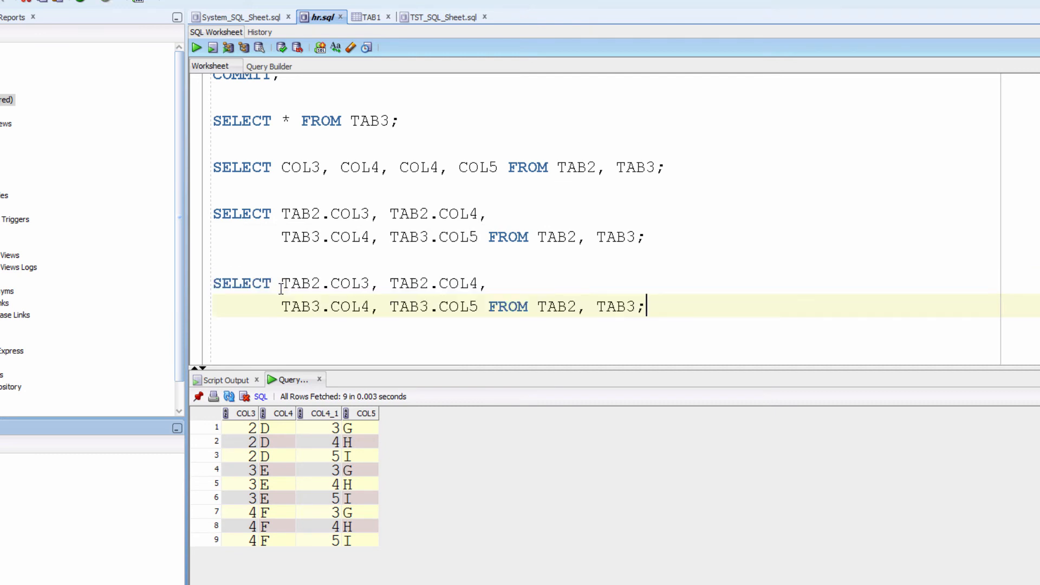
{"action": "mouse_move", "coordinate": [655, 331]}
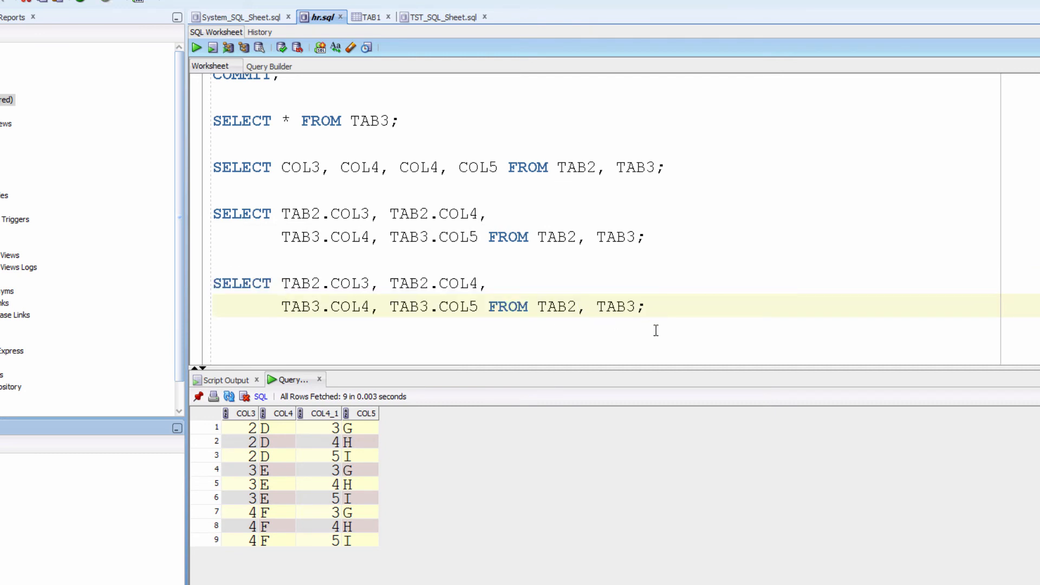
Alias the tables as T2 and T3, switch prefixes to T2./T3., and run for nine rows.
{"action": "type", "text": "T"}
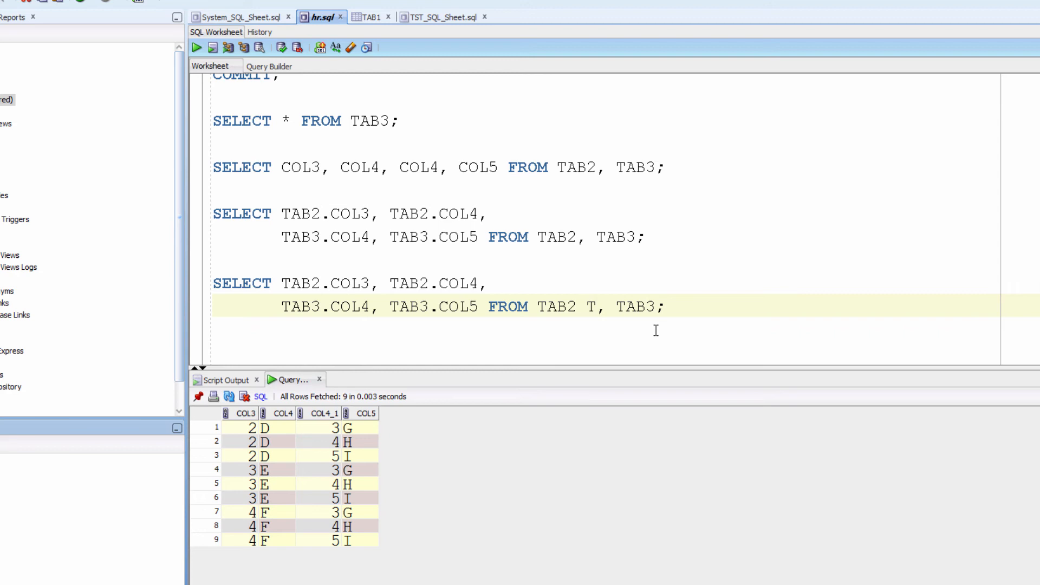
{"action": "type", "text": "2"}
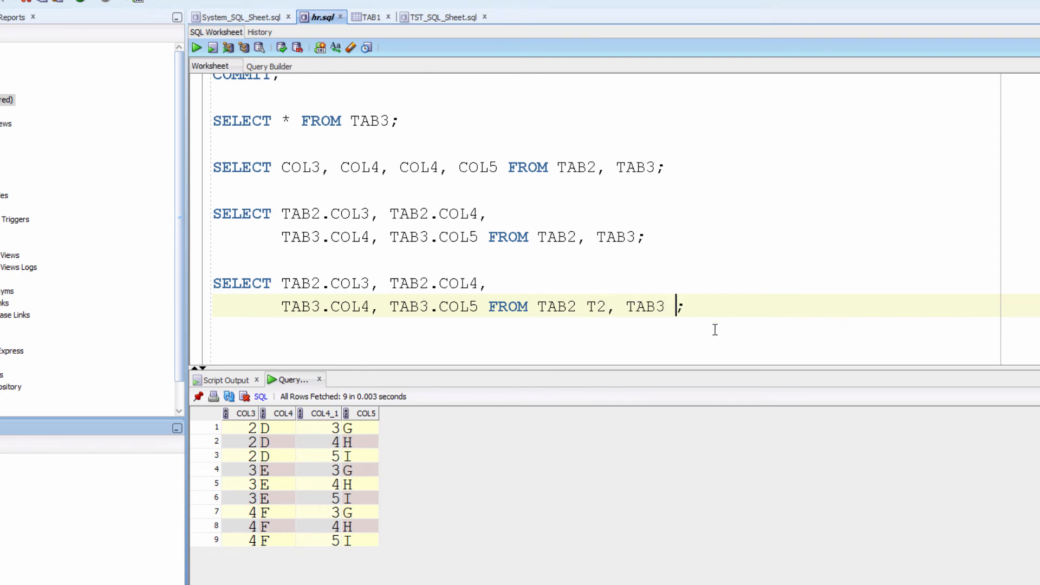
{"action": "type", "text": "T3"}
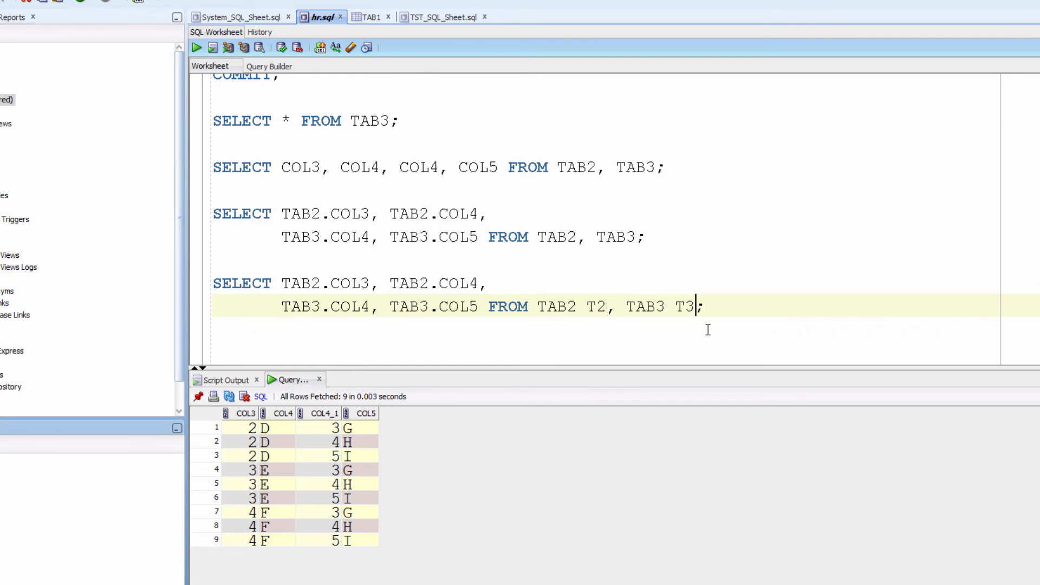
{"action": "mouse_move", "coordinate": [672, 344]}
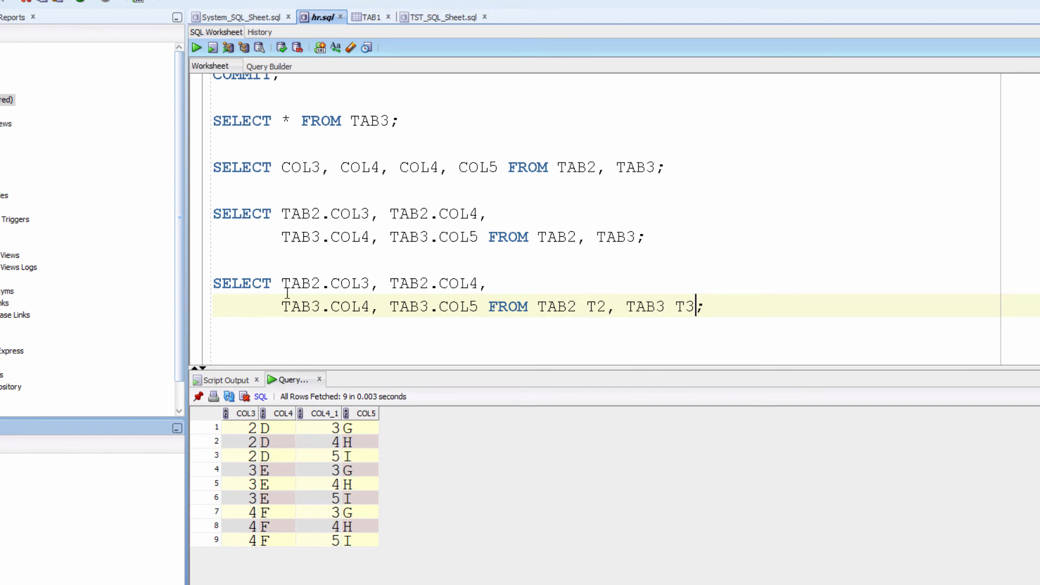
{"action": "double_click", "coordinate": [595, 307]}
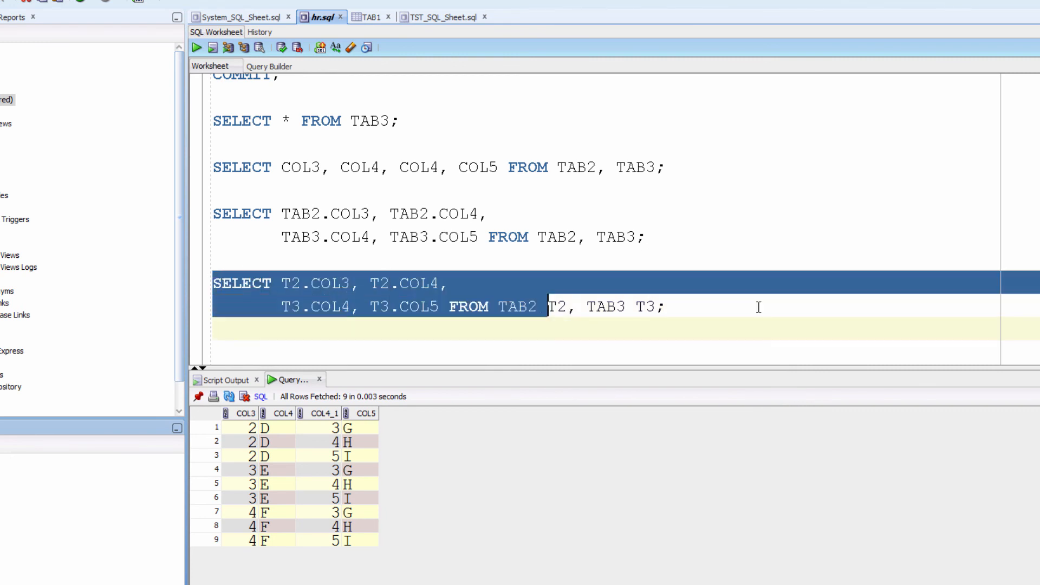
{"action": "left_click", "coordinate": [196, 47]}
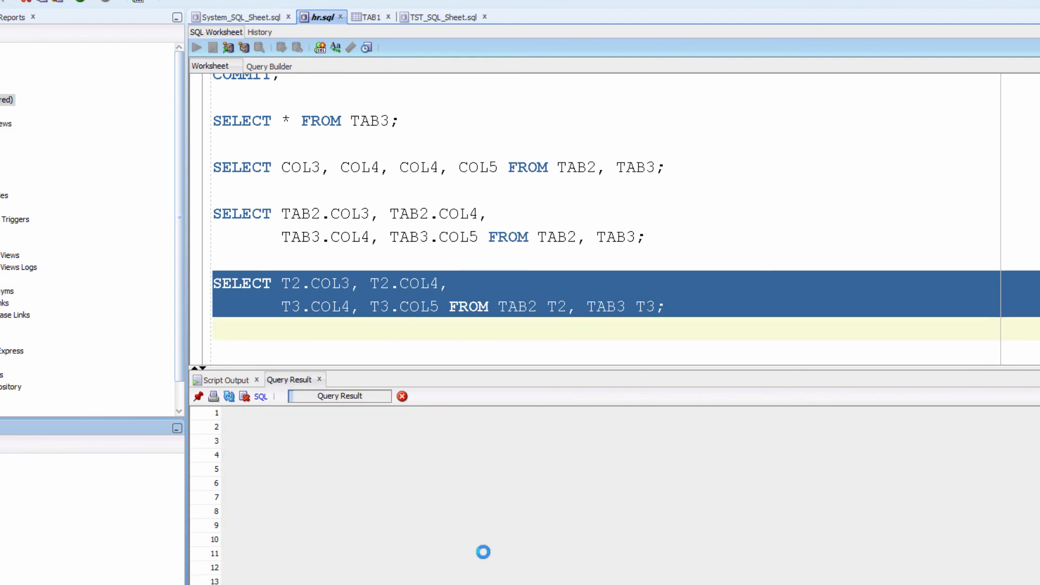
{"action": "left_click", "coordinate": [201, 53]}
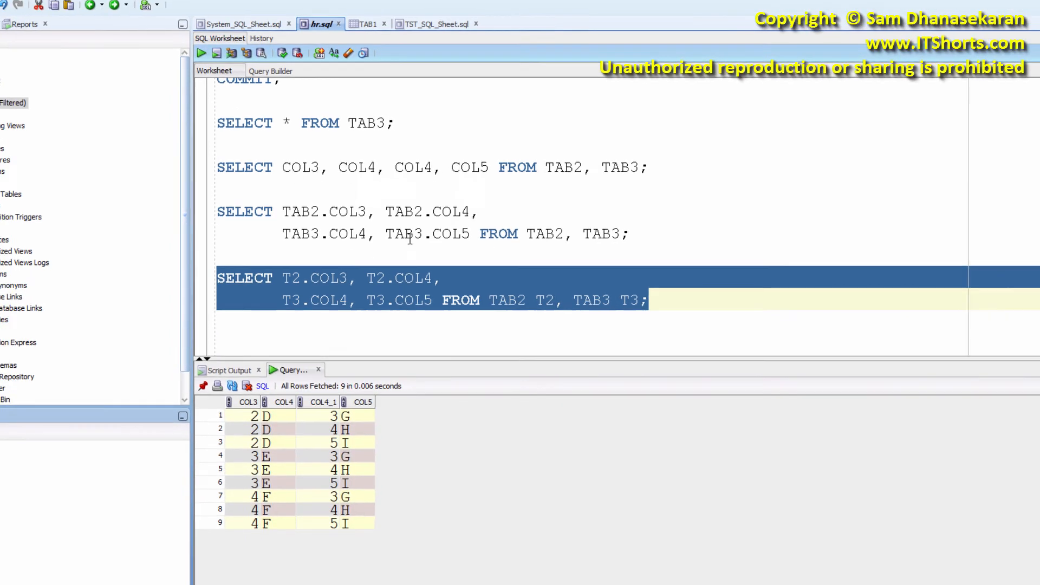